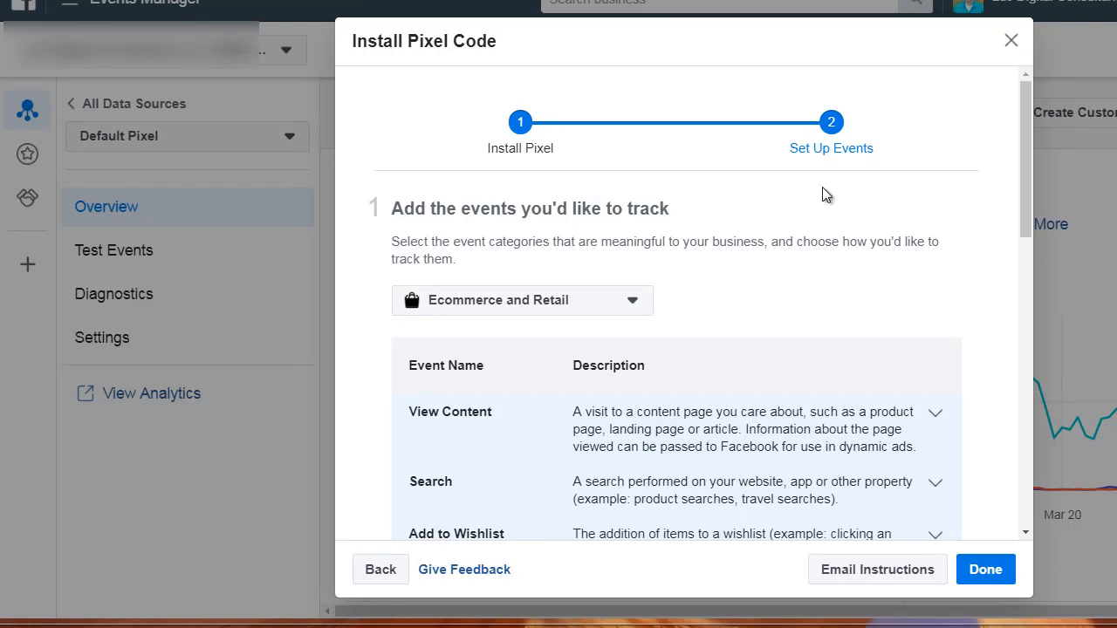
mouse_move(410, 119)
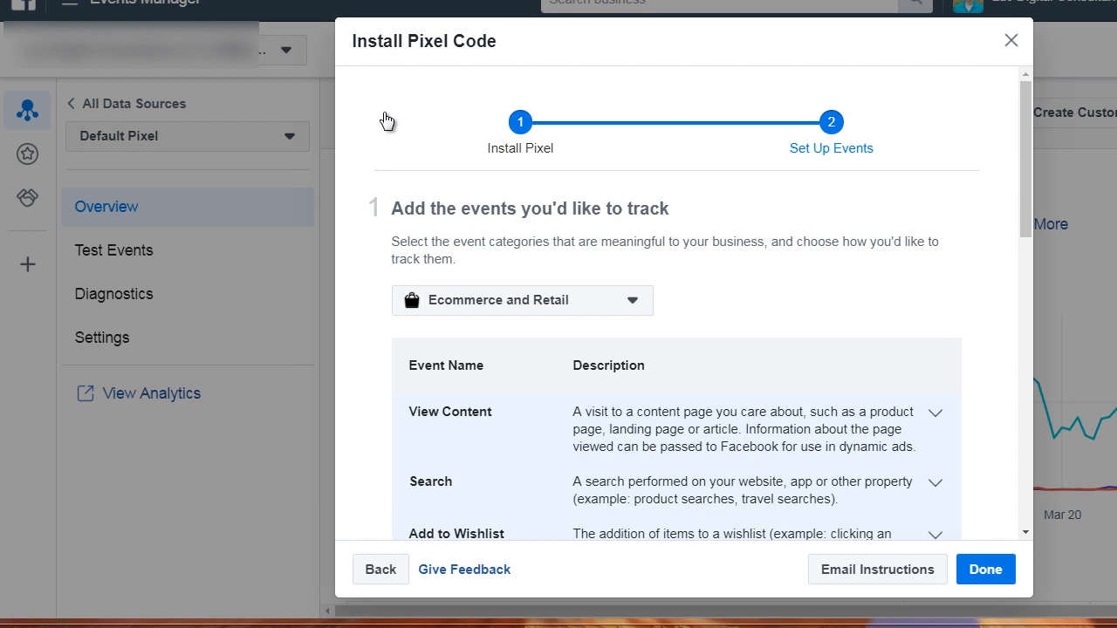
mouse_move(377, 191)
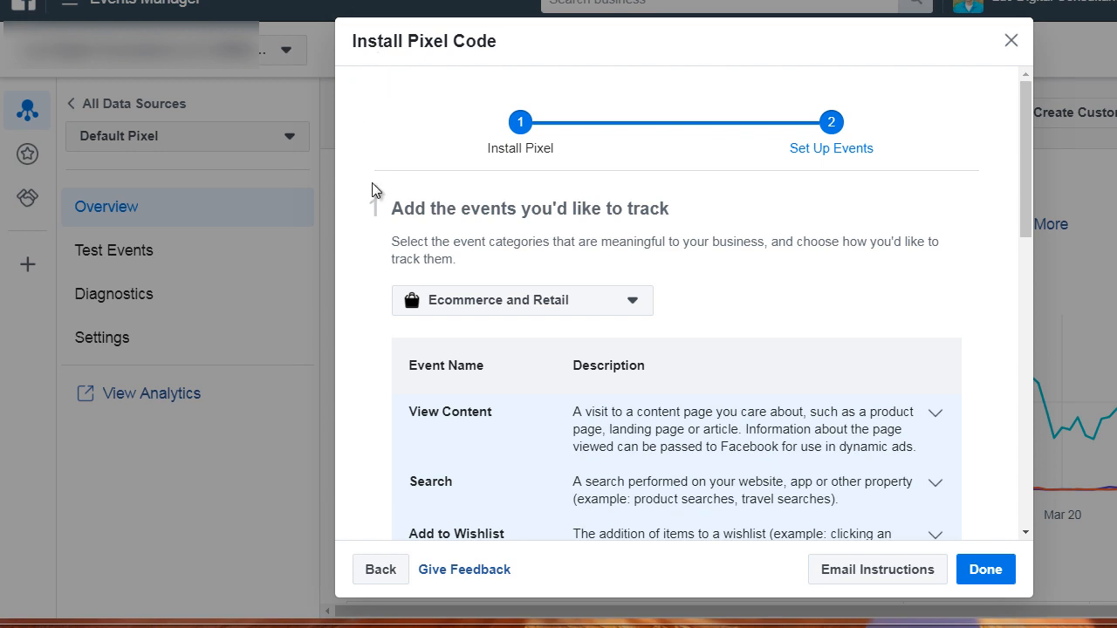
mouse_move(367, 169)
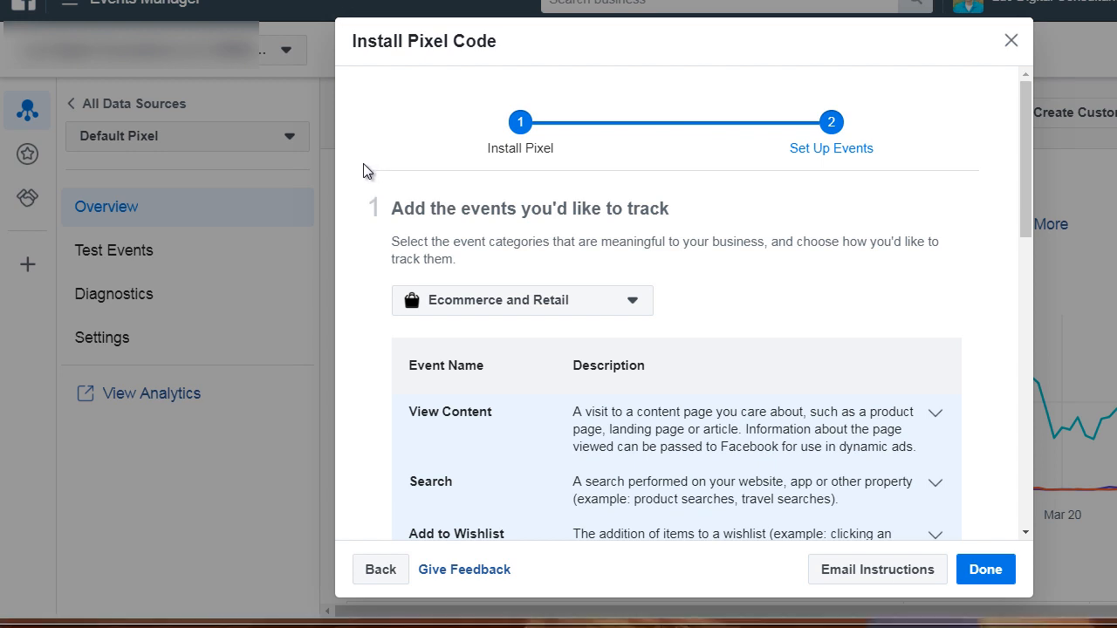
Step: Reveal the business category list showing Education, Real Estate and Travel, with Ecommerce and Retail chosen
scroll(down, 3)
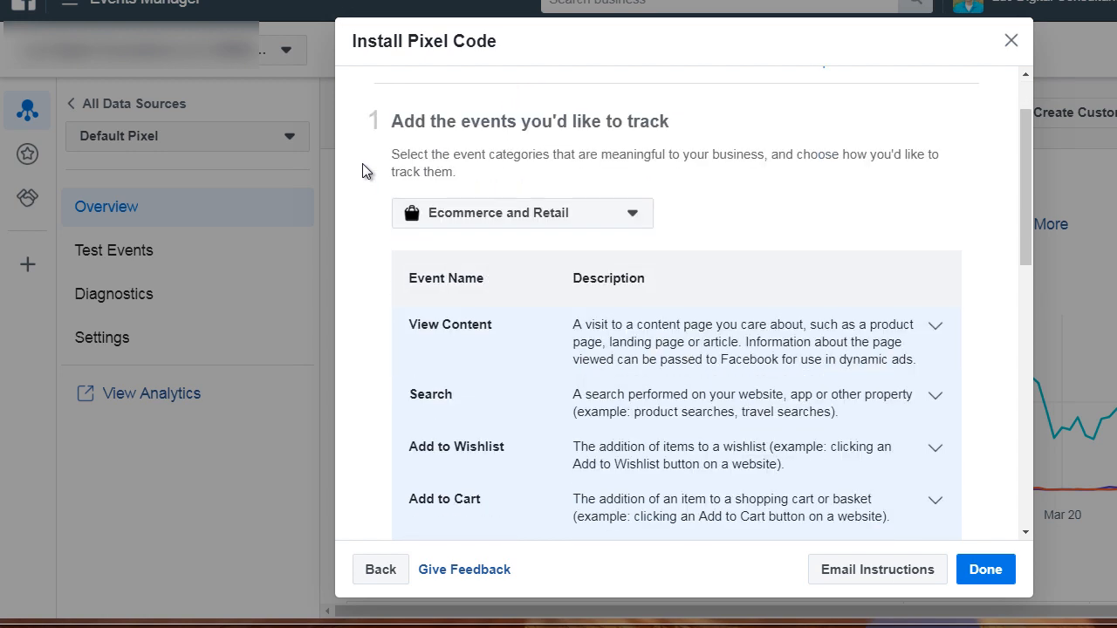
scroll(down, 3)
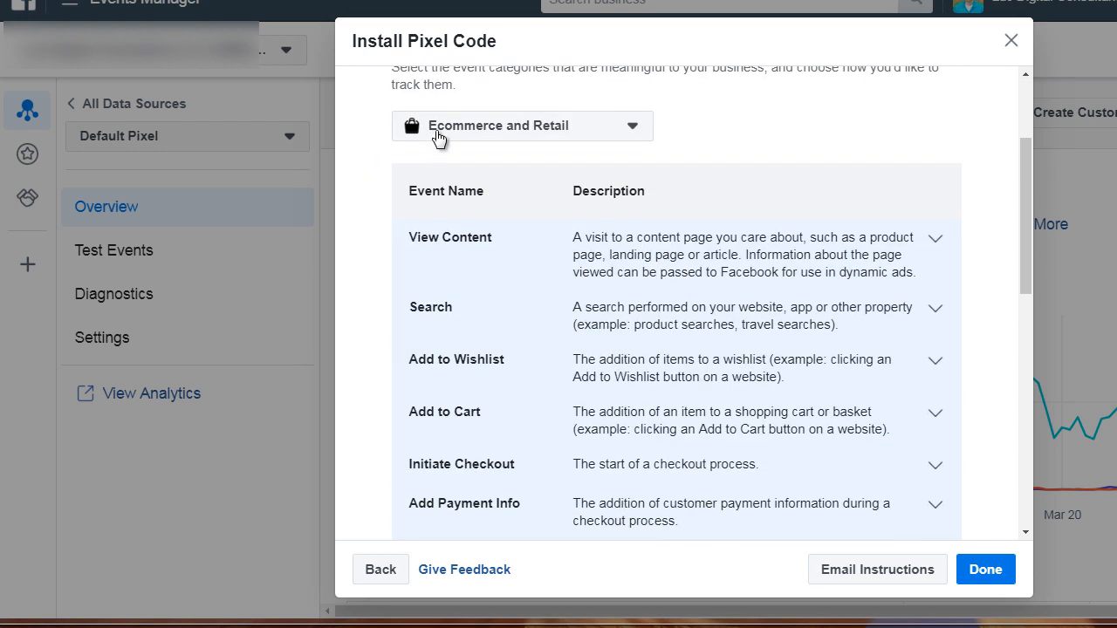
click(520, 126)
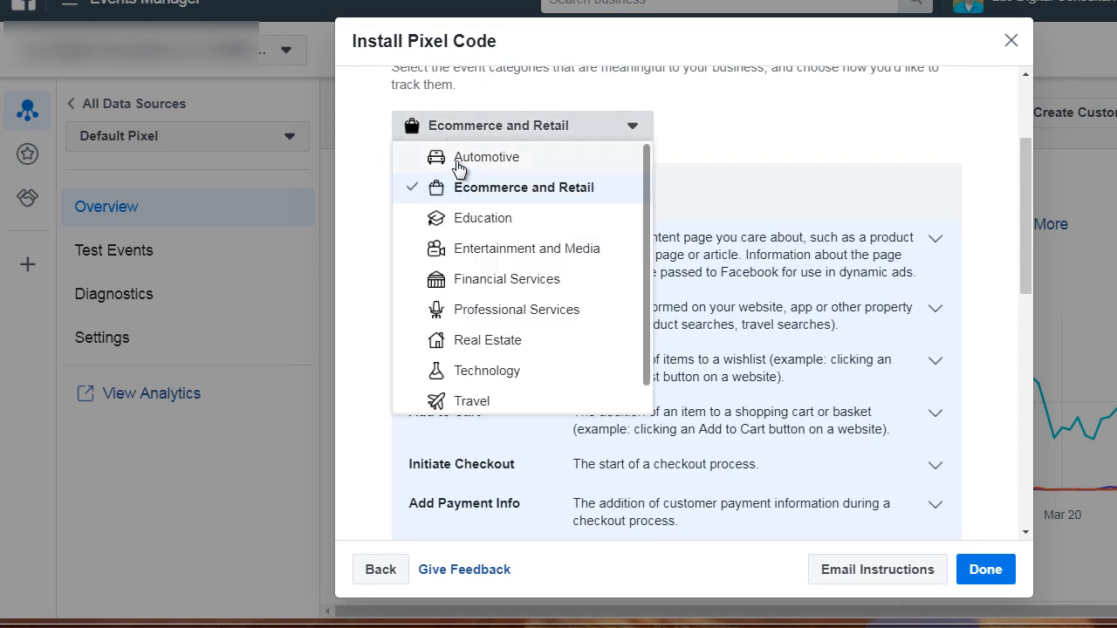
mouse_move(458, 218)
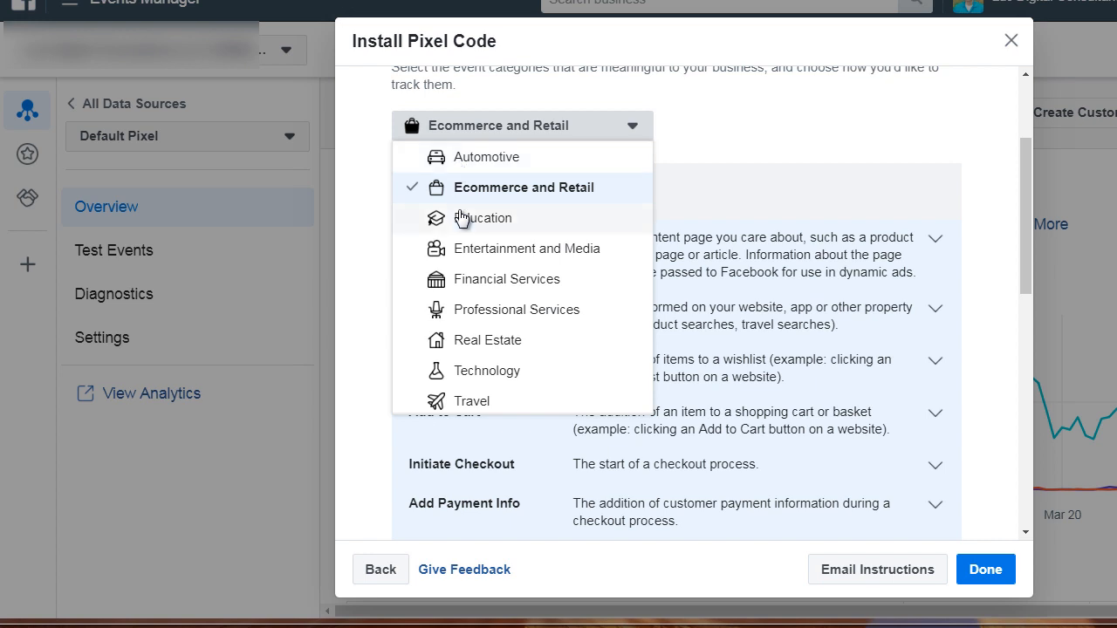
mouse_move(468, 253)
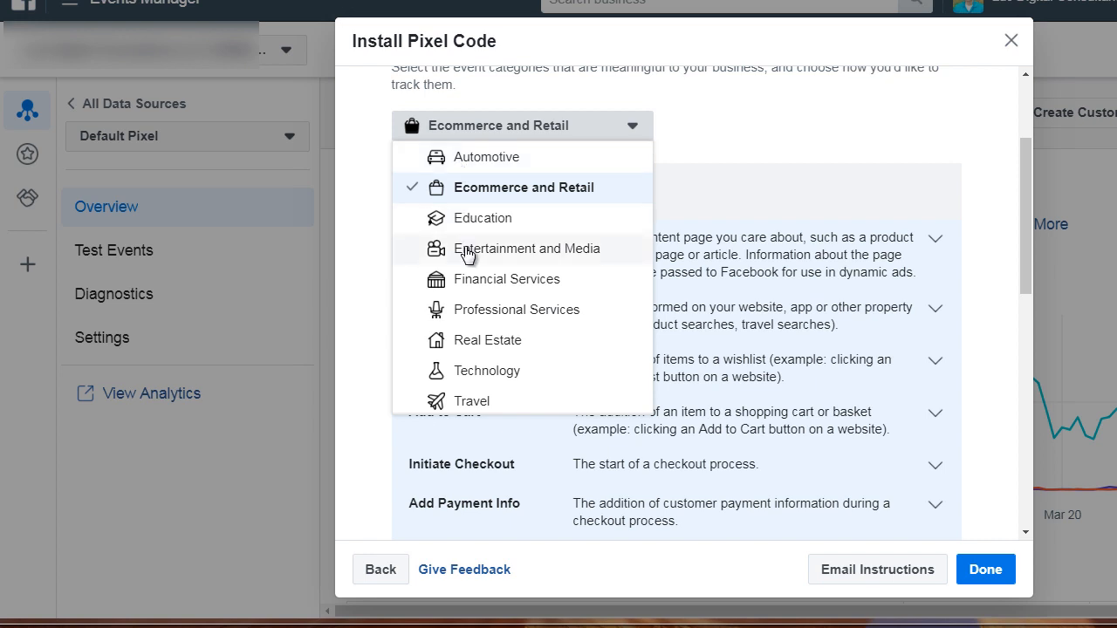
mouse_move(471, 286)
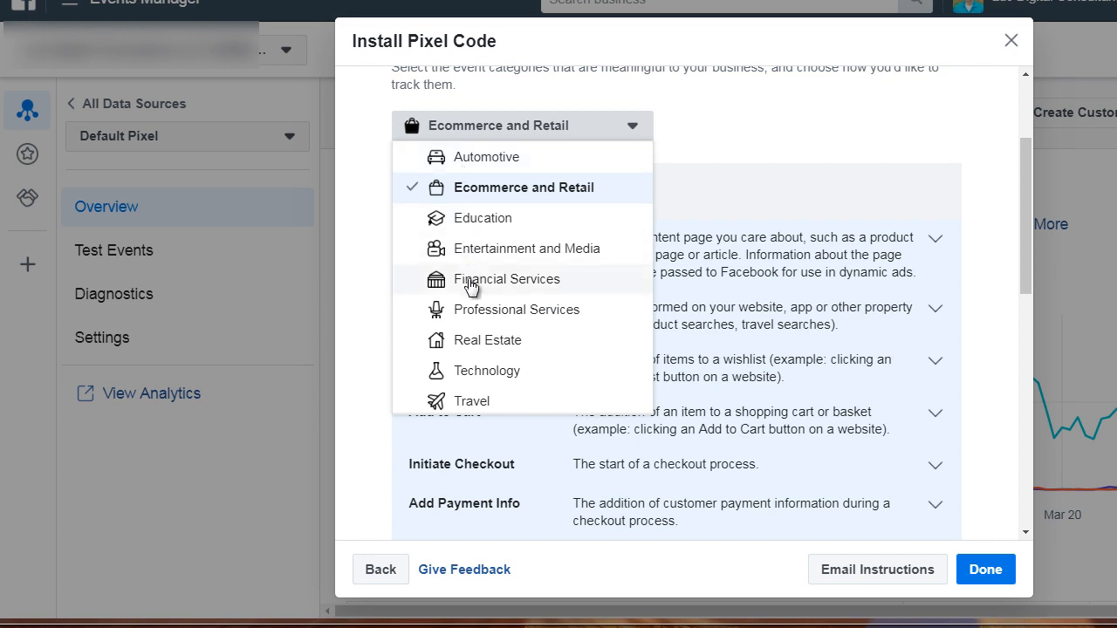
scroll(down, 3)
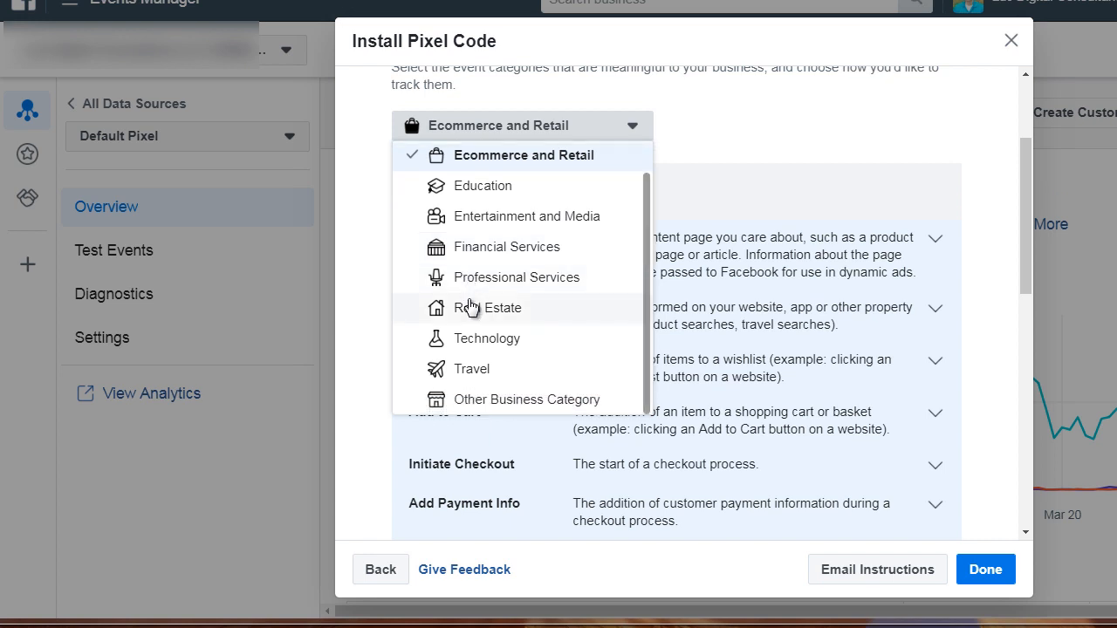
mouse_move(475, 338)
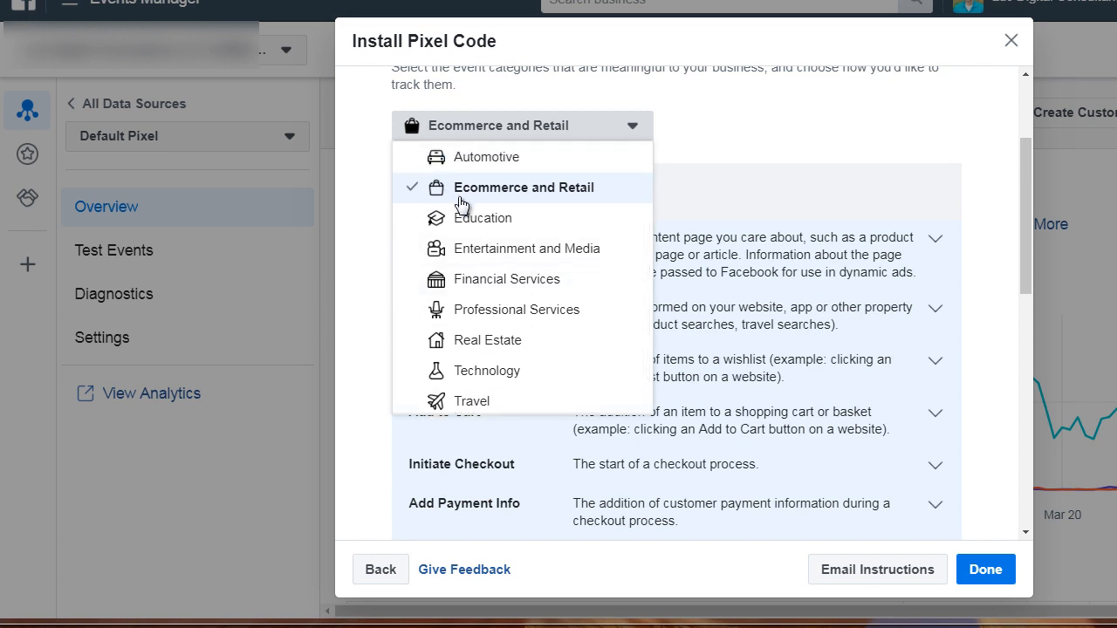
Step: Keep Ecommerce and Retail and browse its event table and descriptions back to the View Content row
click(524, 187)
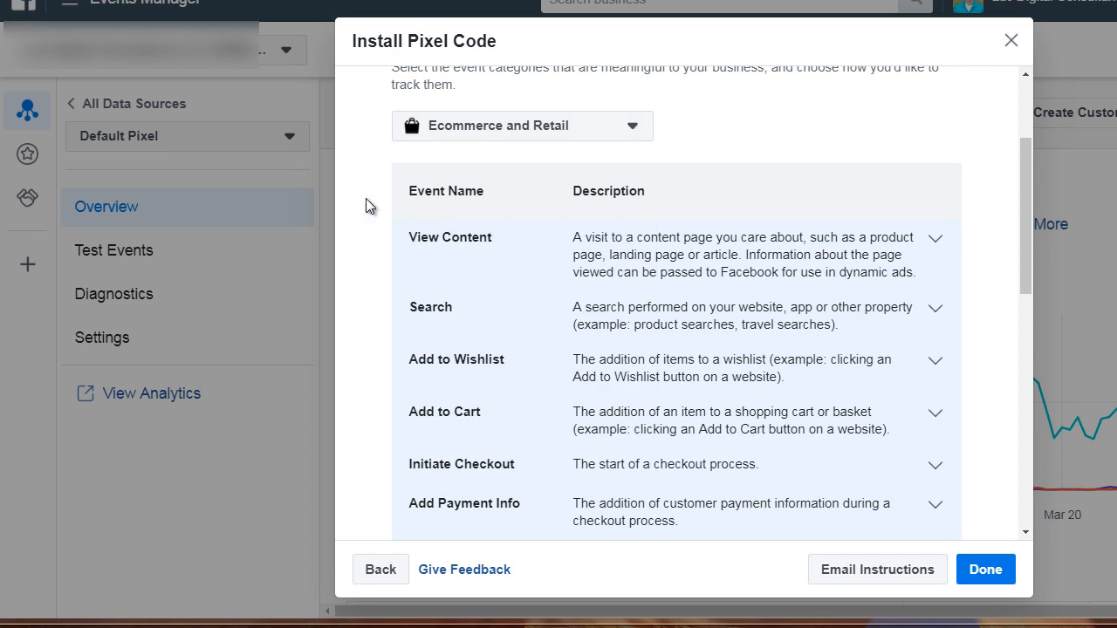
scroll(down, 3)
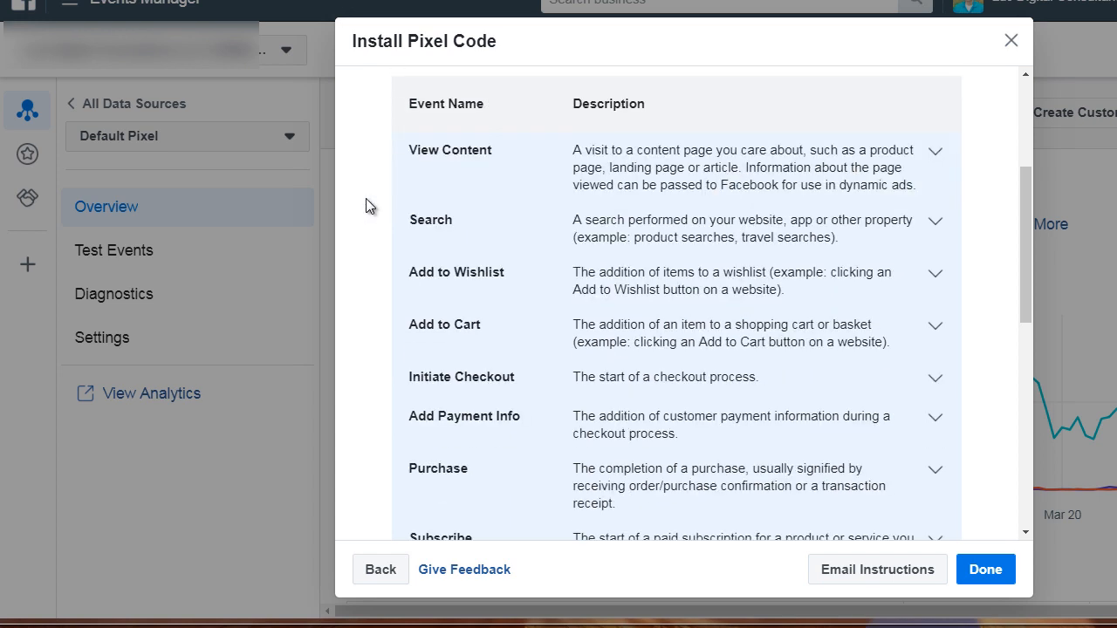
mouse_move(555, 171)
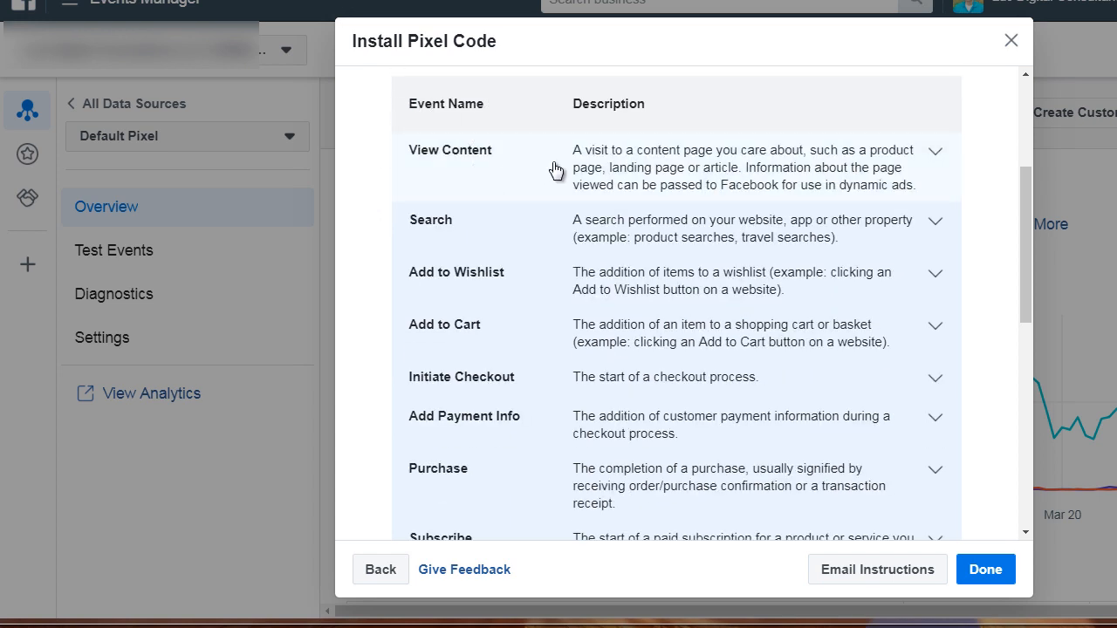
mouse_move(584, 160)
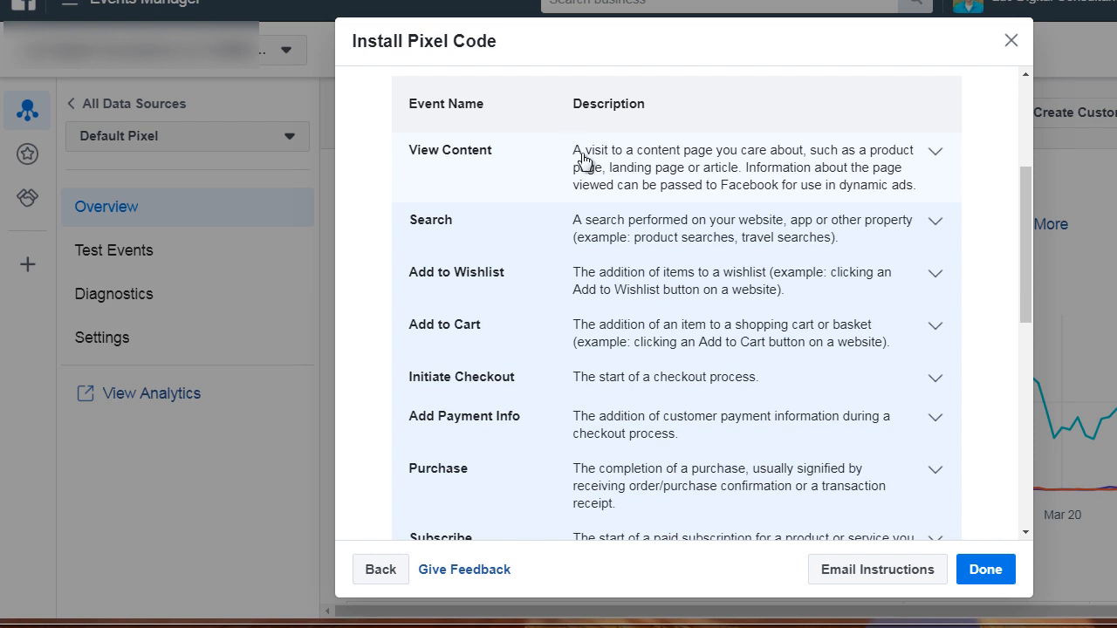
mouse_move(687, 173)
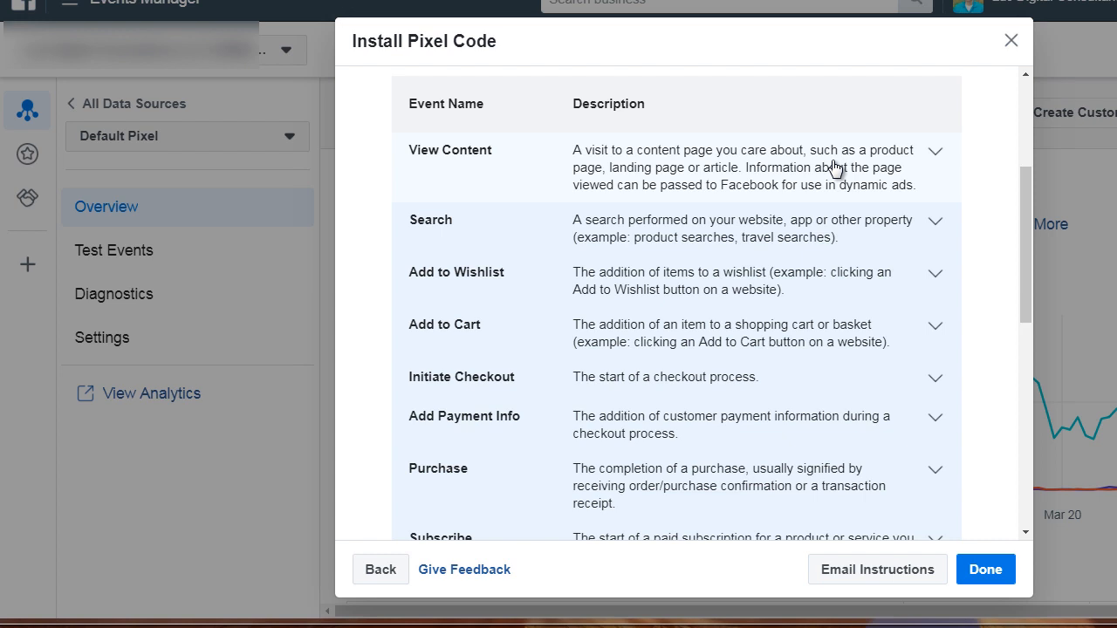
mouse_move(698, 178)
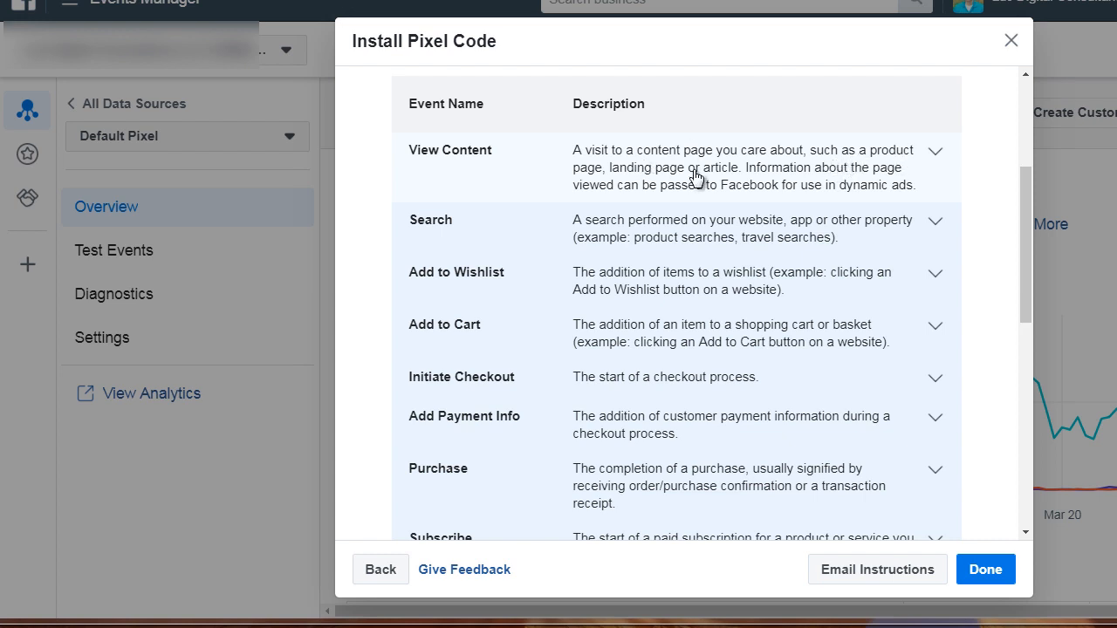
mouse_move(637, 178)
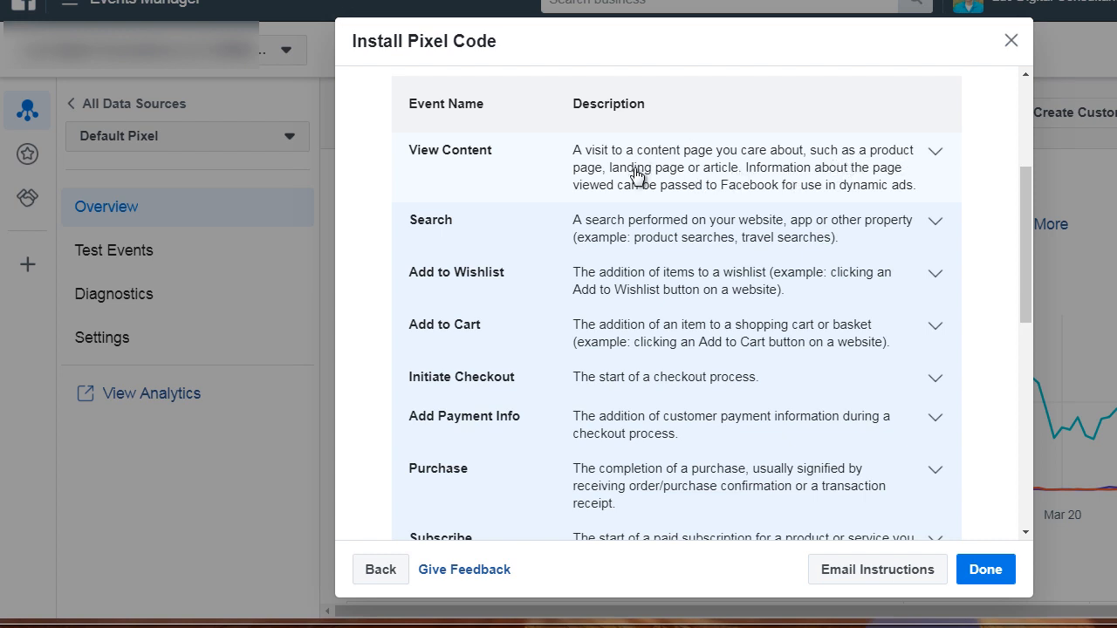
mouse_move(433, 168)
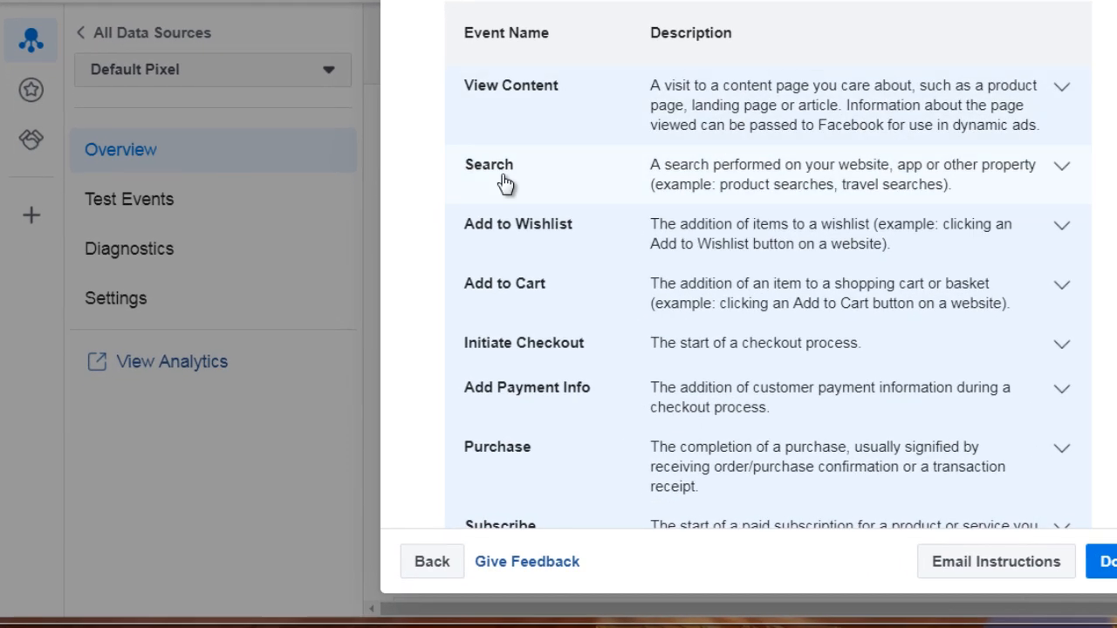
mouse_move(520, 241)
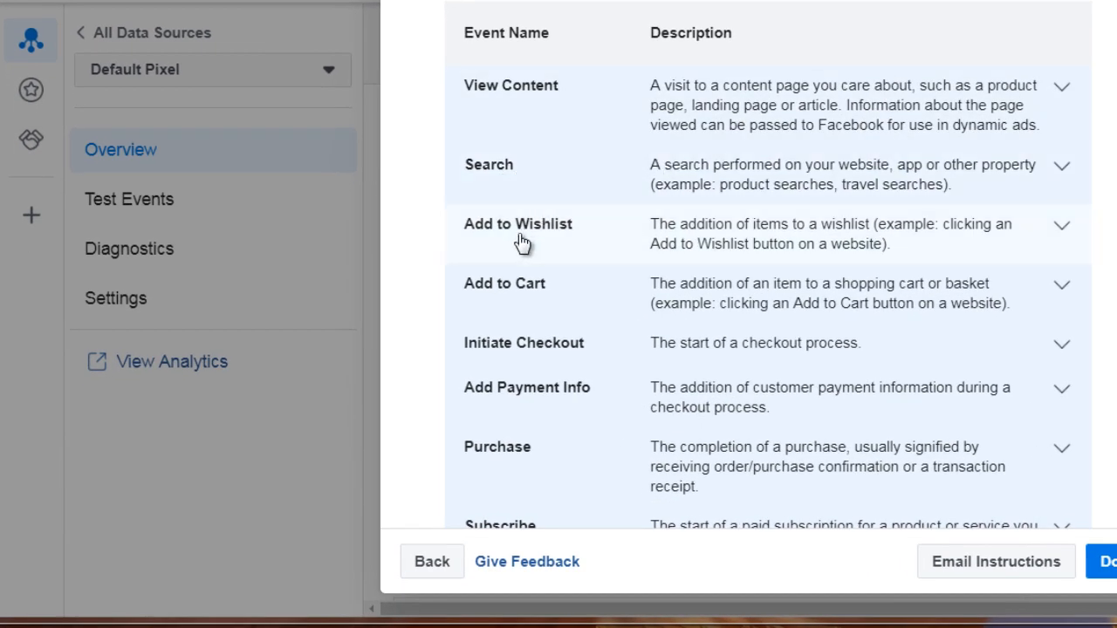
scroll(down, 3)
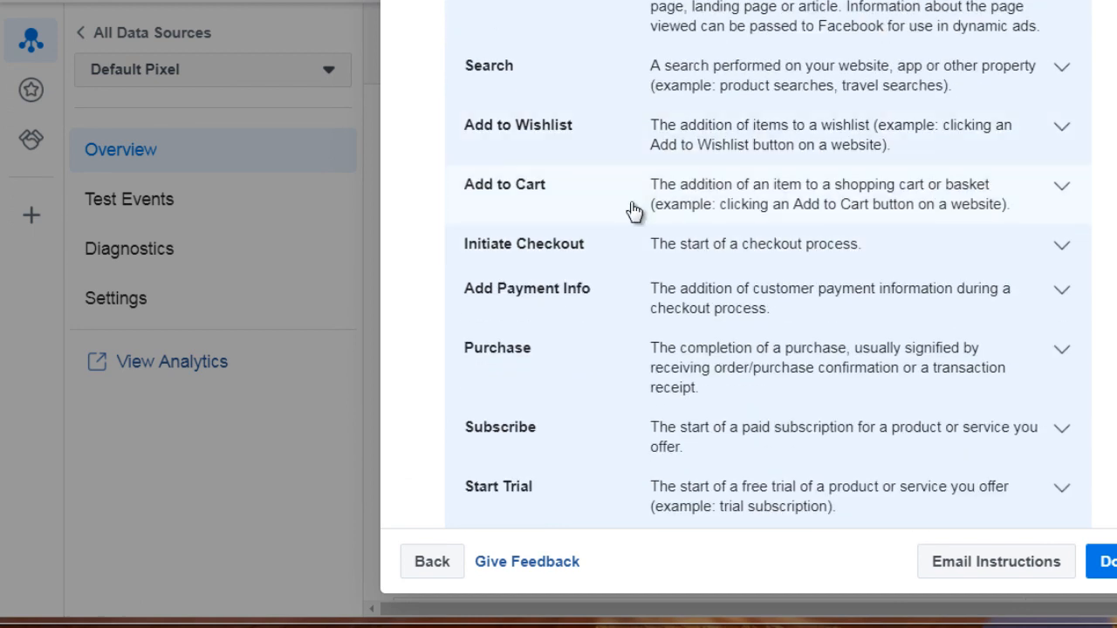
scroll(down, 3)
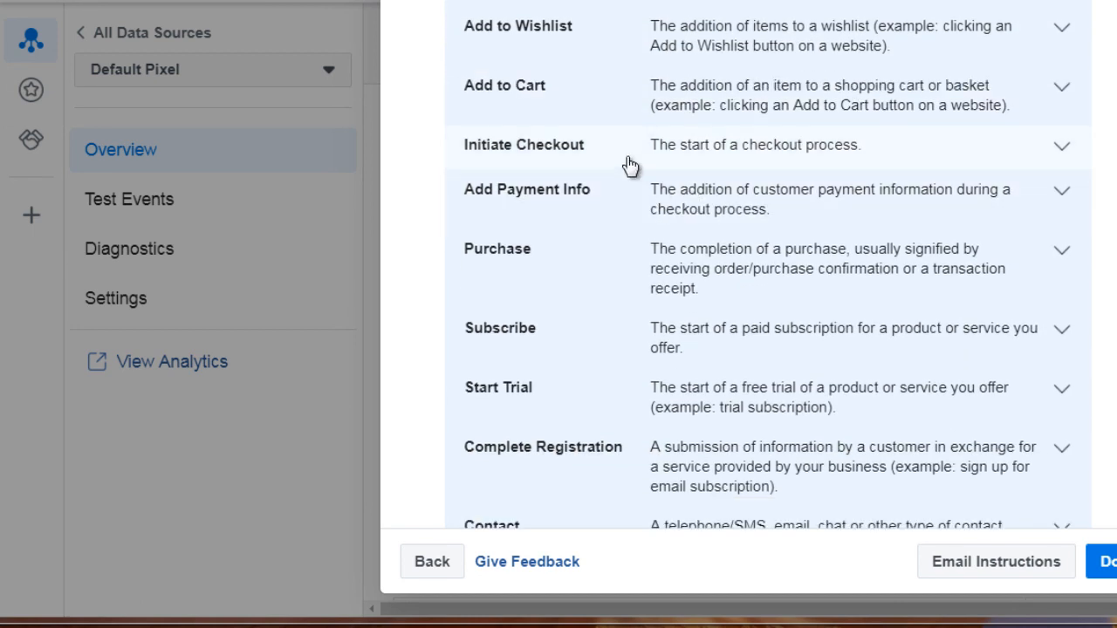
mouse_move(687, 150)
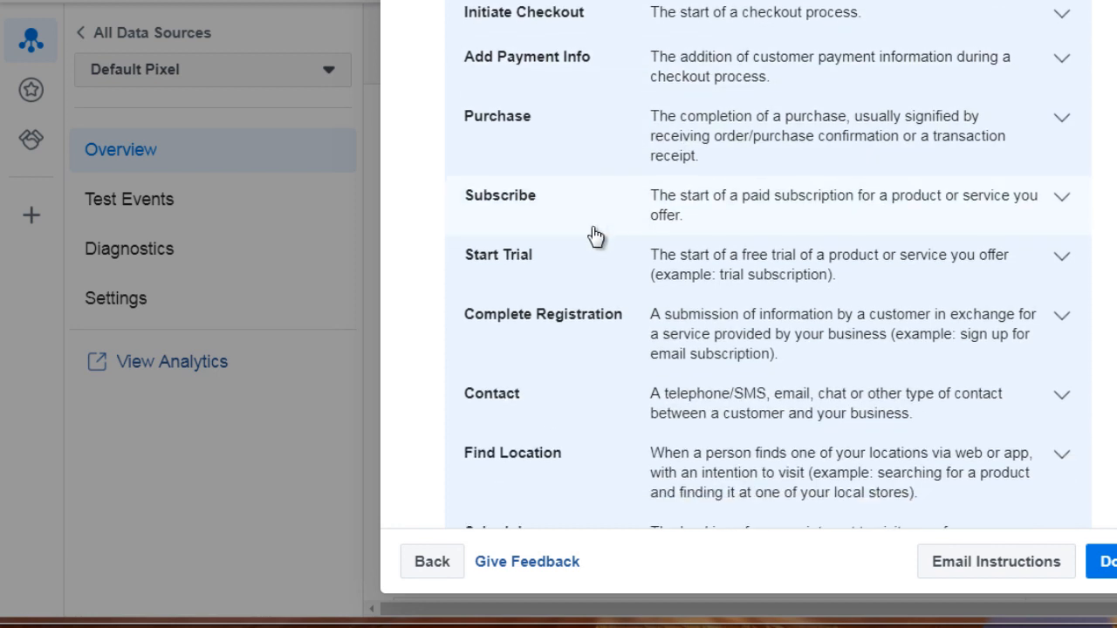
scroll(down, 3)
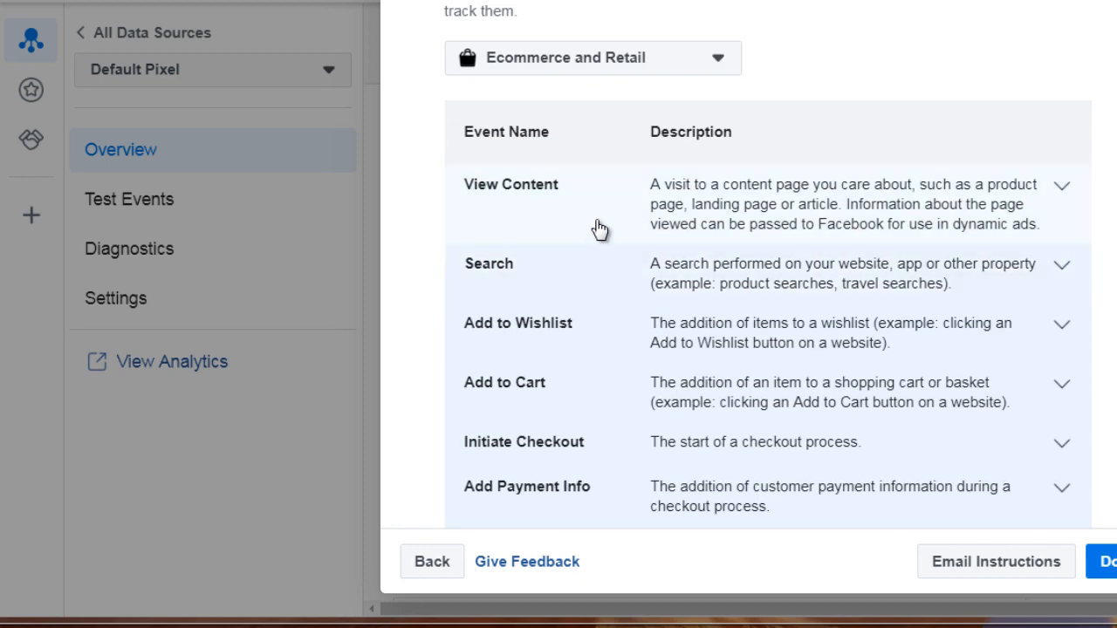
mouse_move(601, 229)
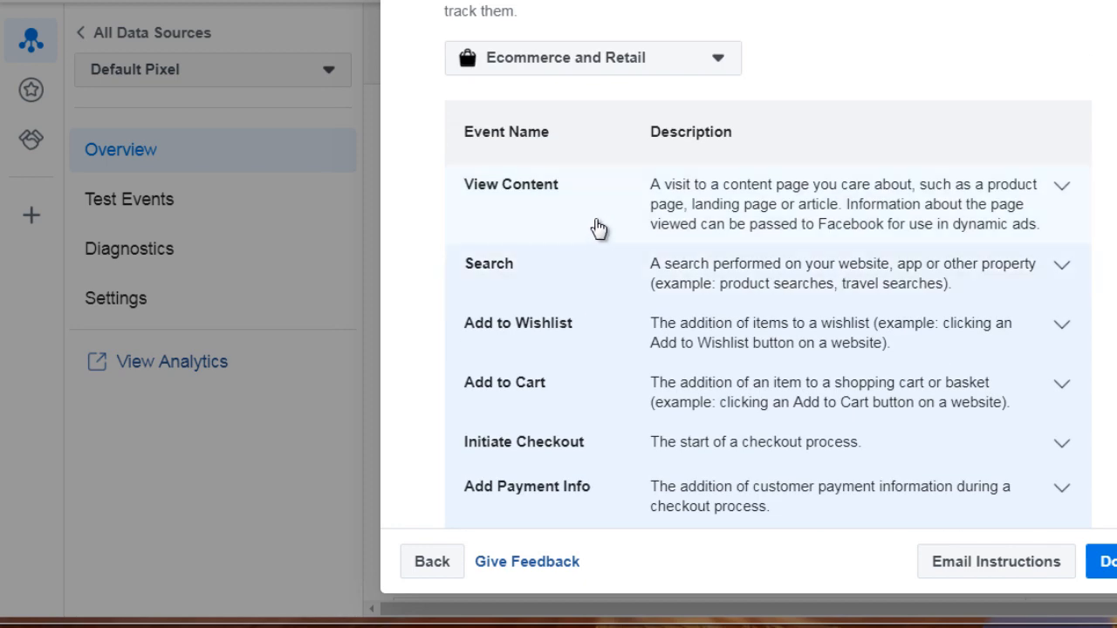
mouse_move(684, 190)
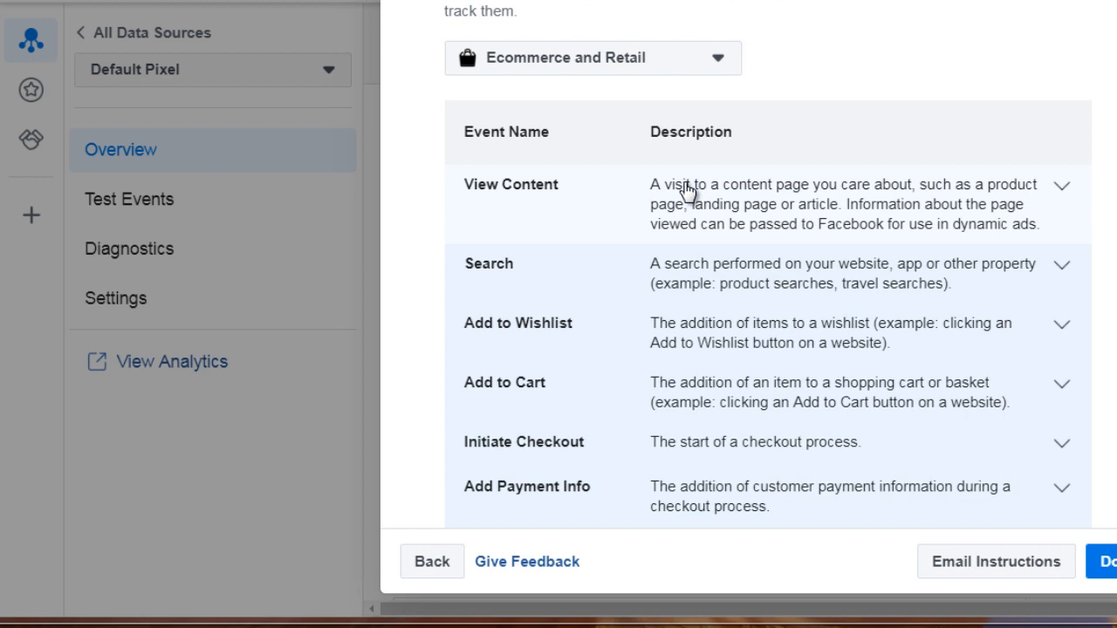
mouse_move(689, 213)
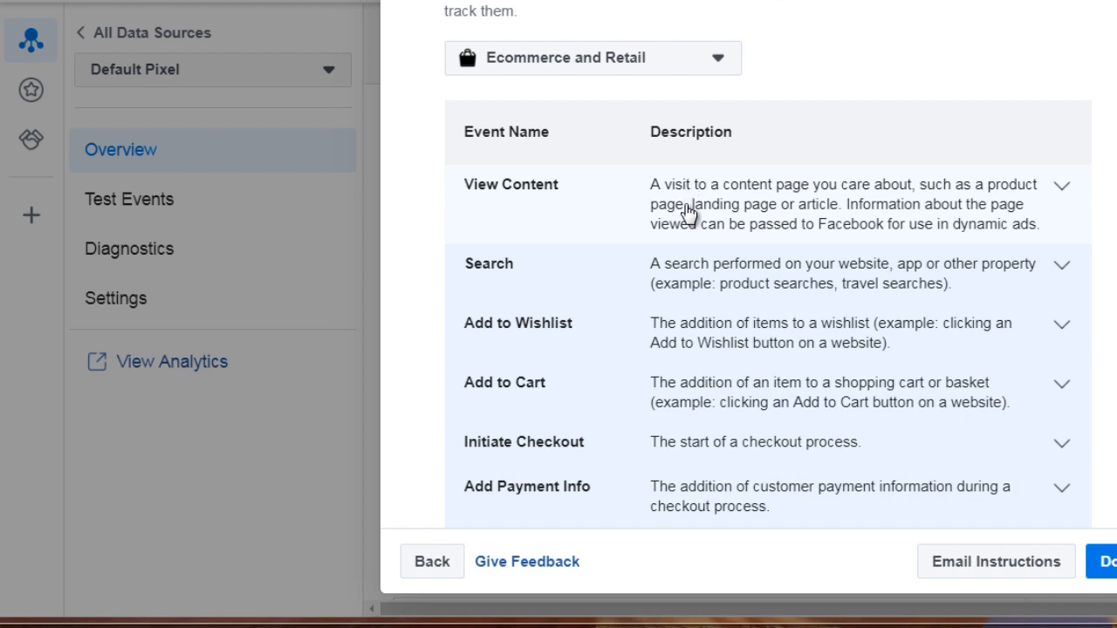
Step: Expand View Content to show its parameter fields and ViewContent tracking code snippet
click(1061, 185)
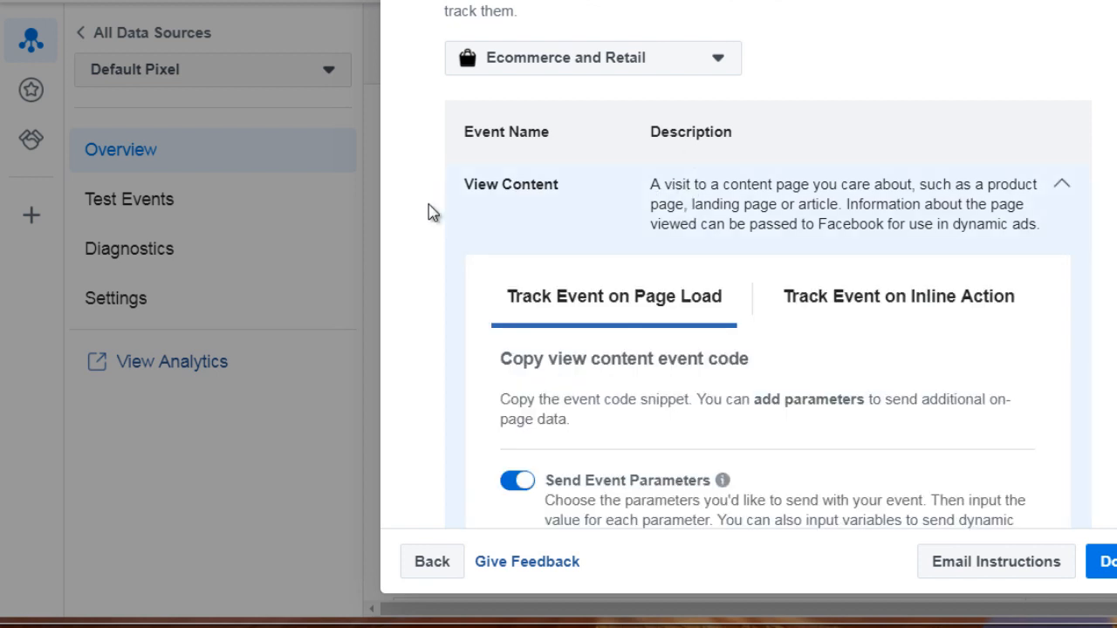
scroll(down, 3)
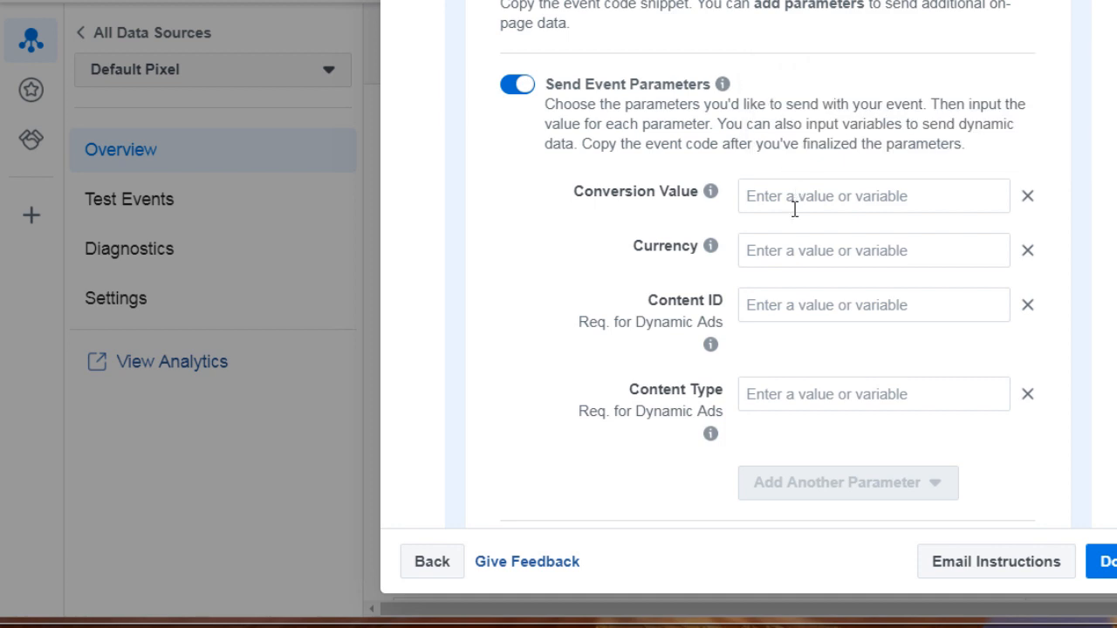
mouse_move(789, 179)
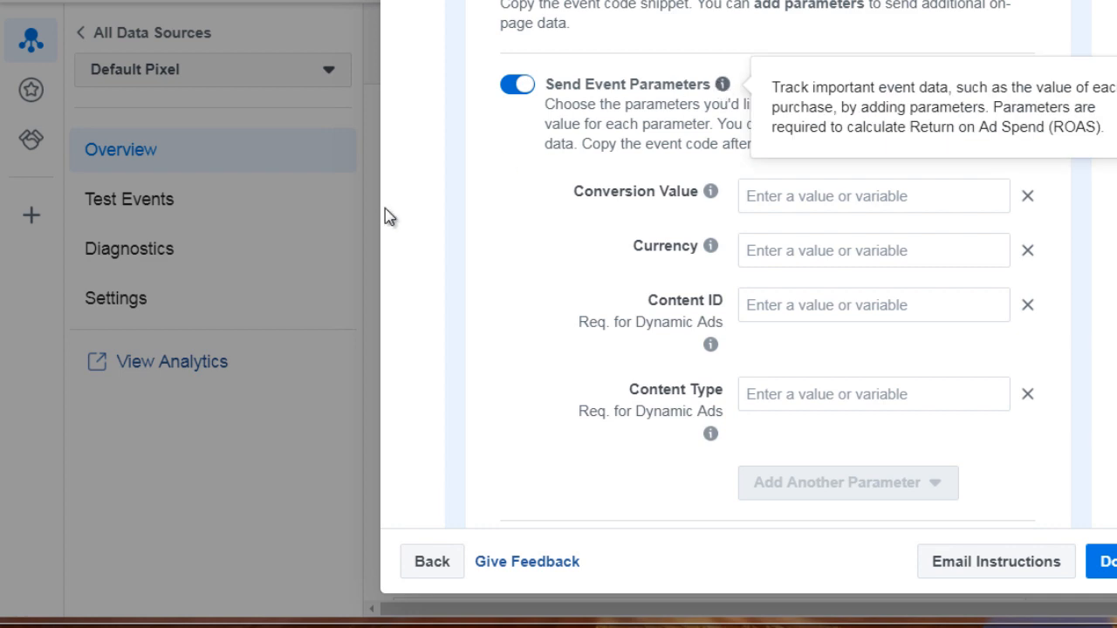
scroll(down, 3)
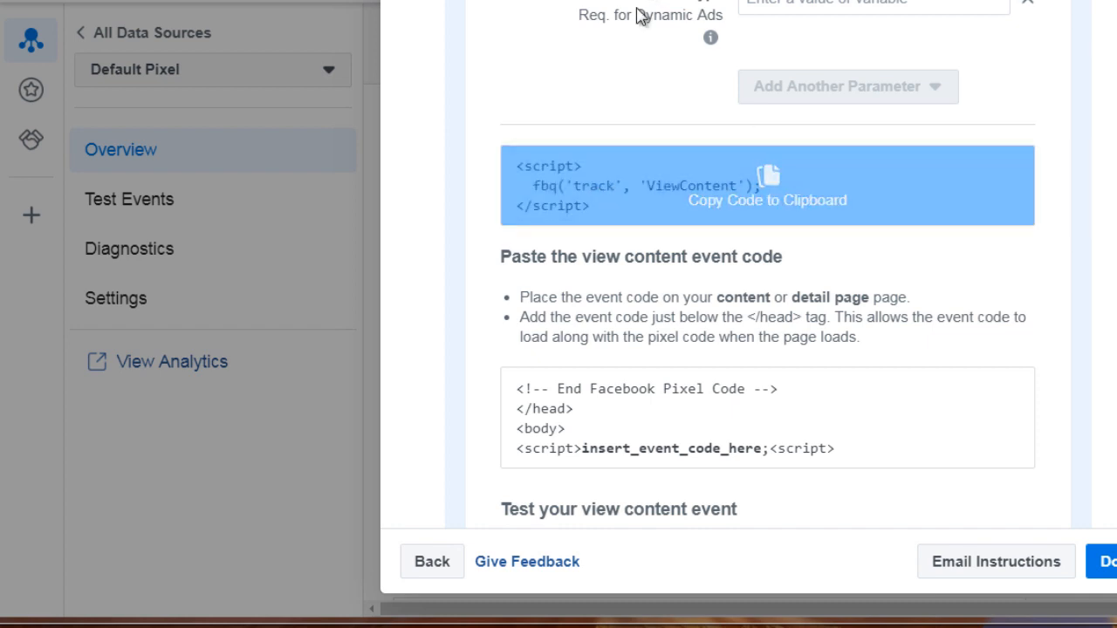
mouse_move(485, 169)
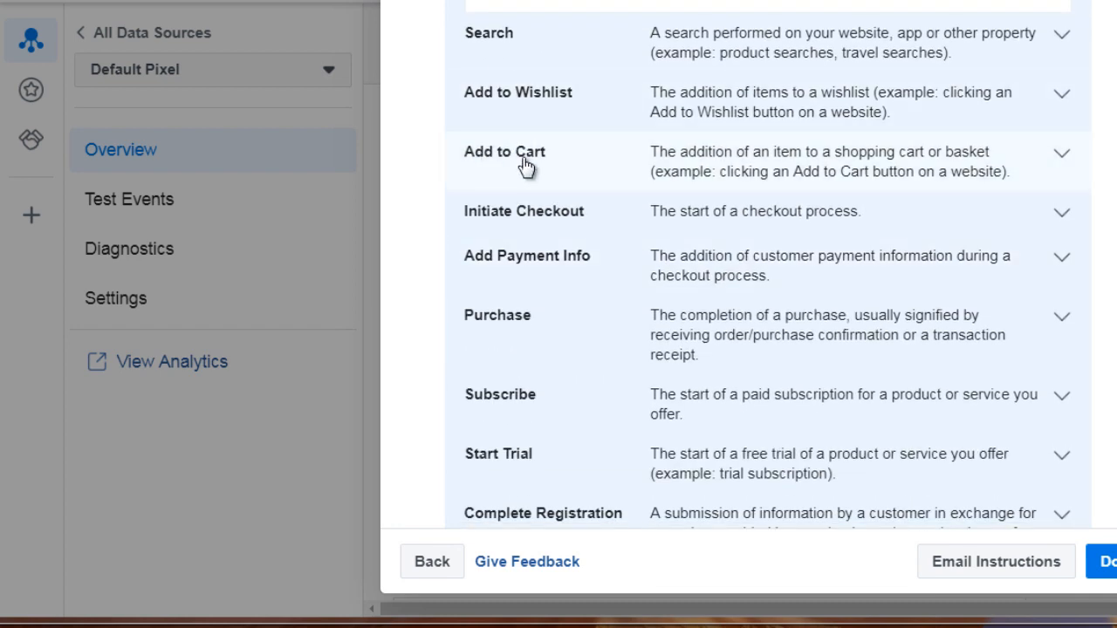
Step: Expand Add to Cart to show its parameter fields and AddToCart tracking code snippet
click(505, 161)
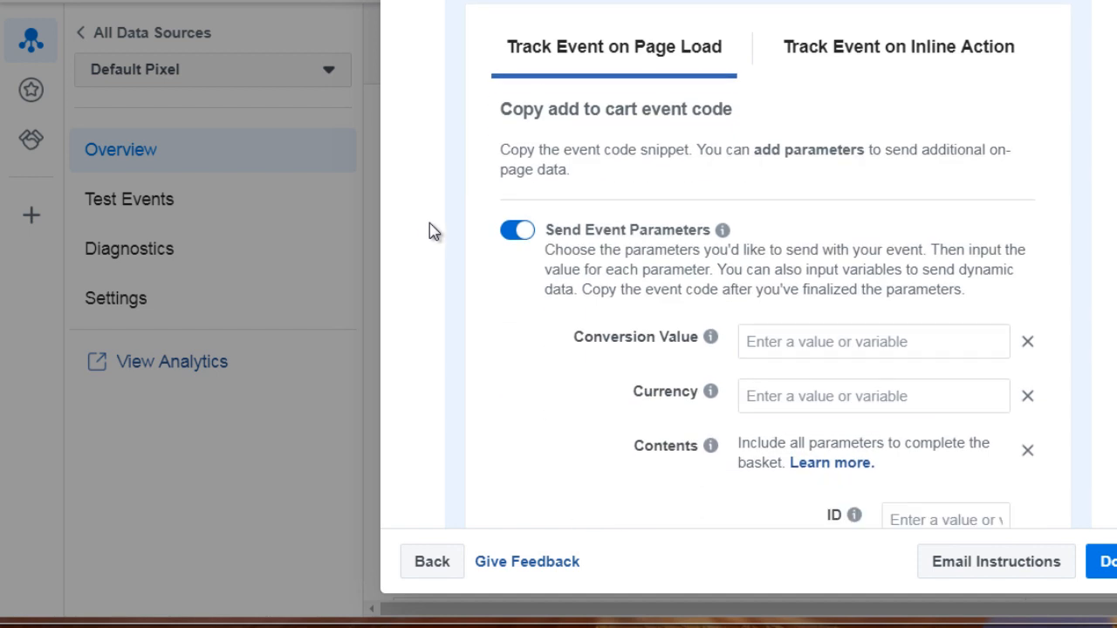
scroll(down, 3)
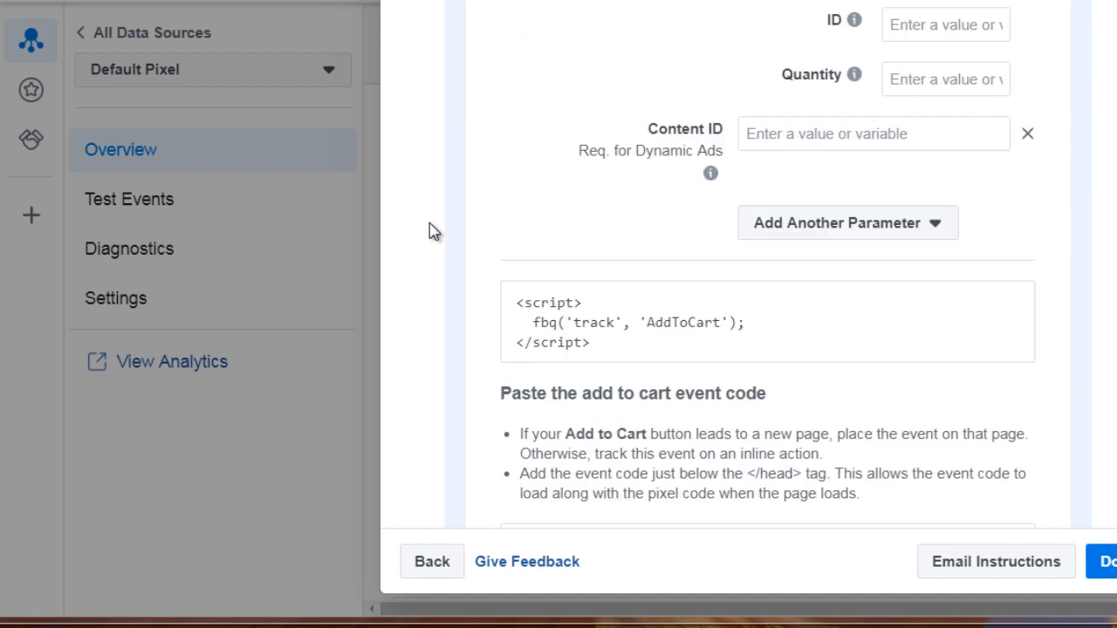
scroll(down, 3)
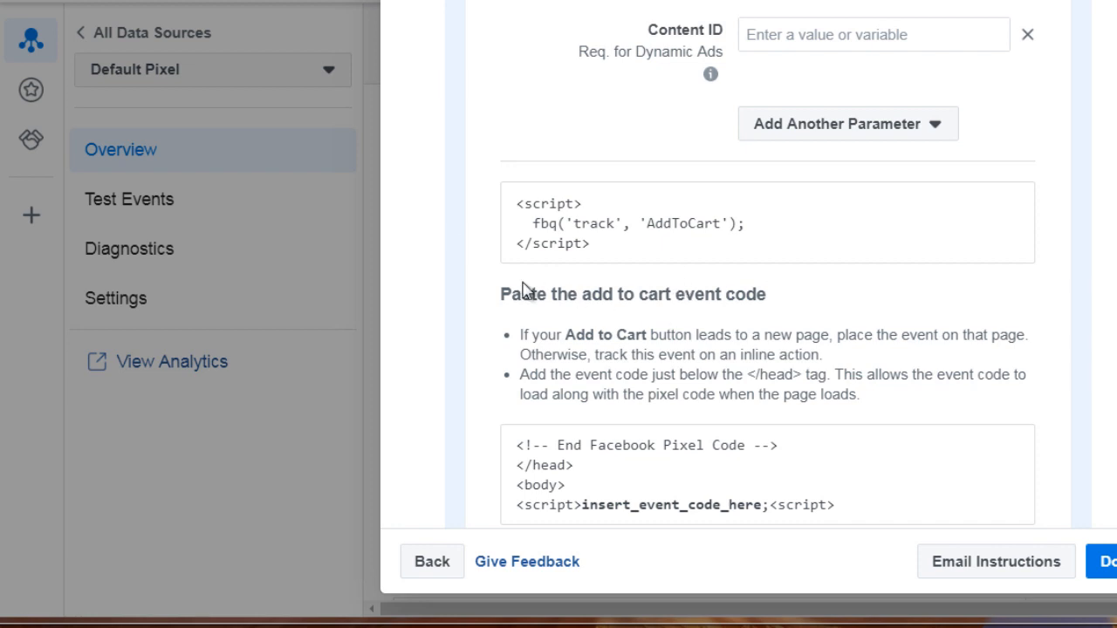
mouse_move(768, 222)
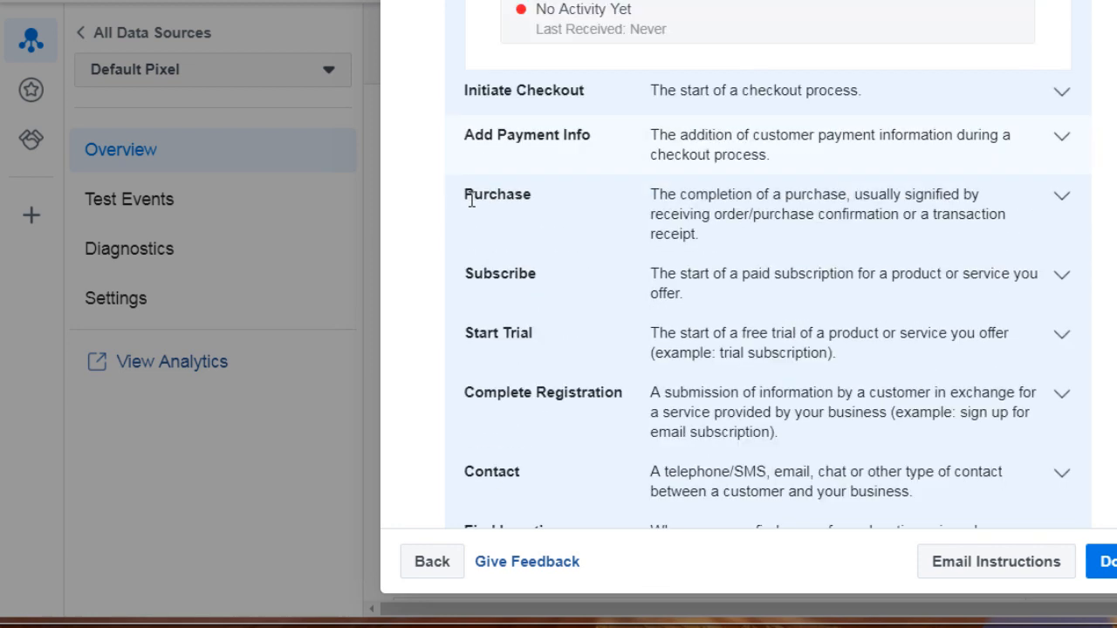
scroll(down, 3)
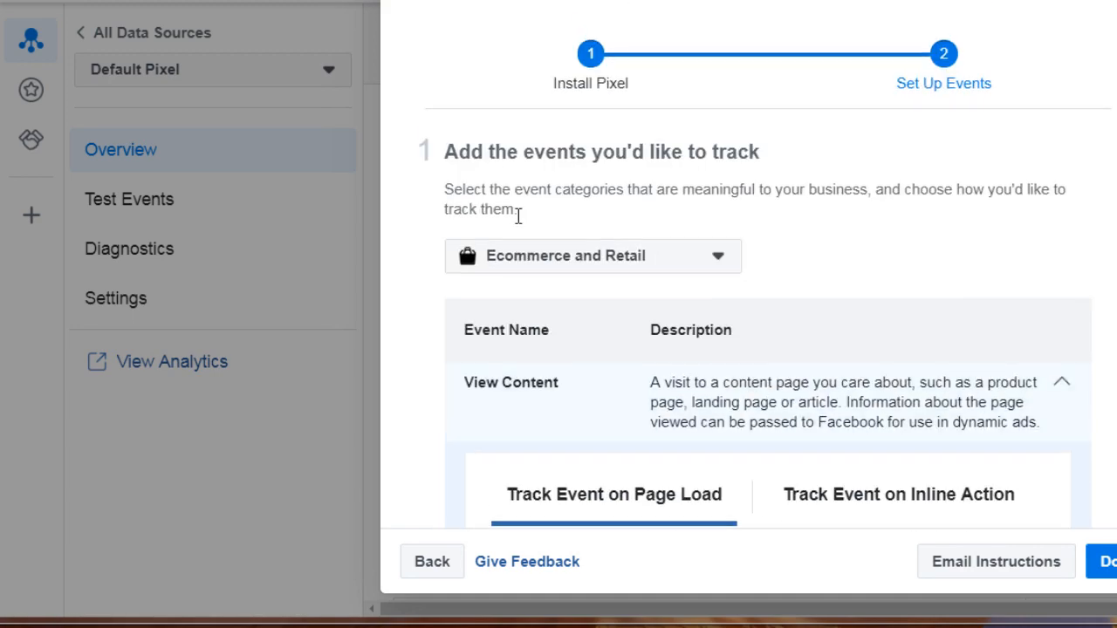
Step: Switch the category to Education and browse its events down to Verify Your Event Setup
click(594, 254)
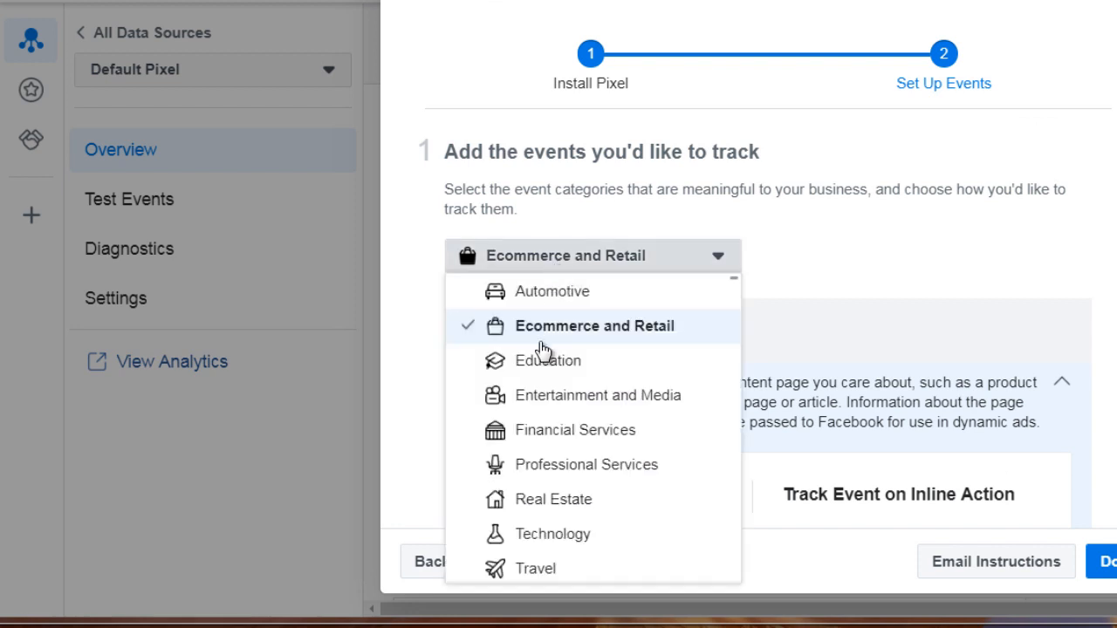
click(548, 360)
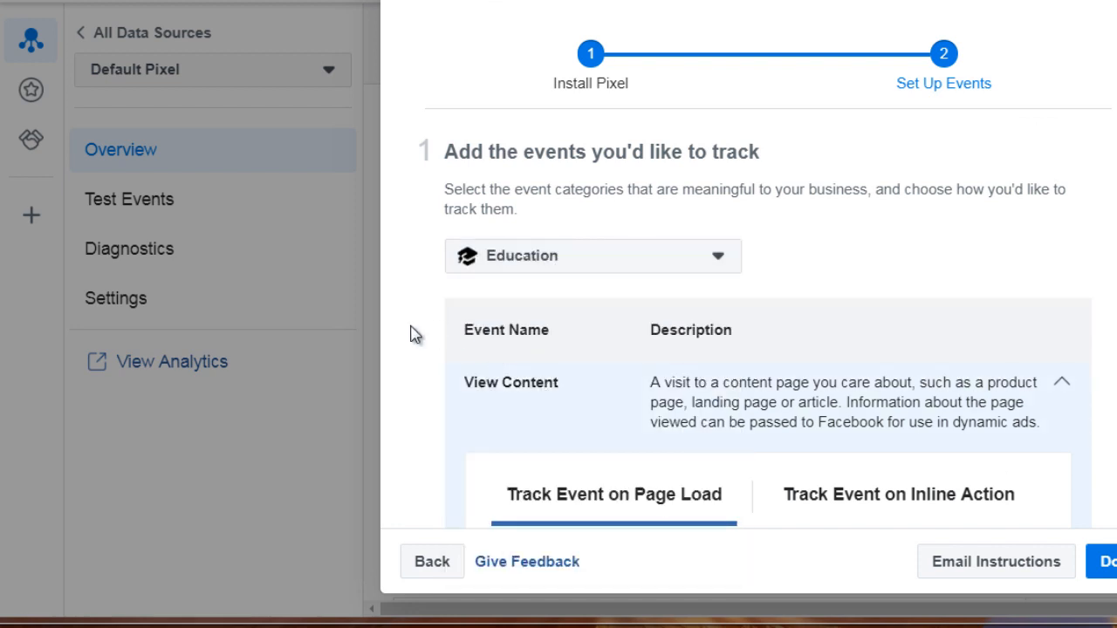
scroll(down, 3)
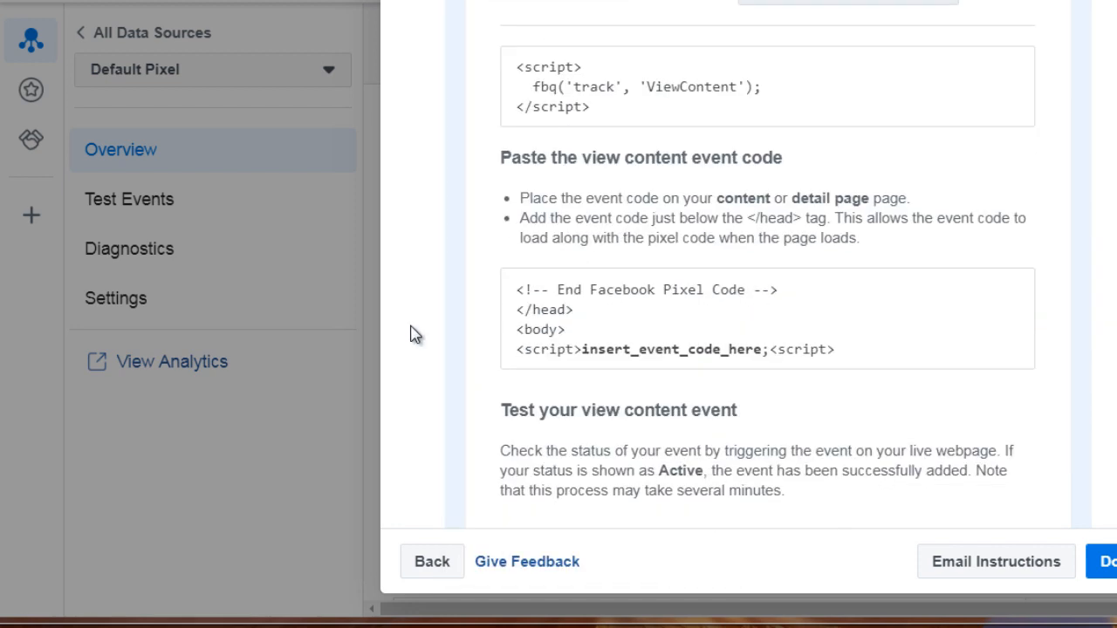
scroll(down, 3)
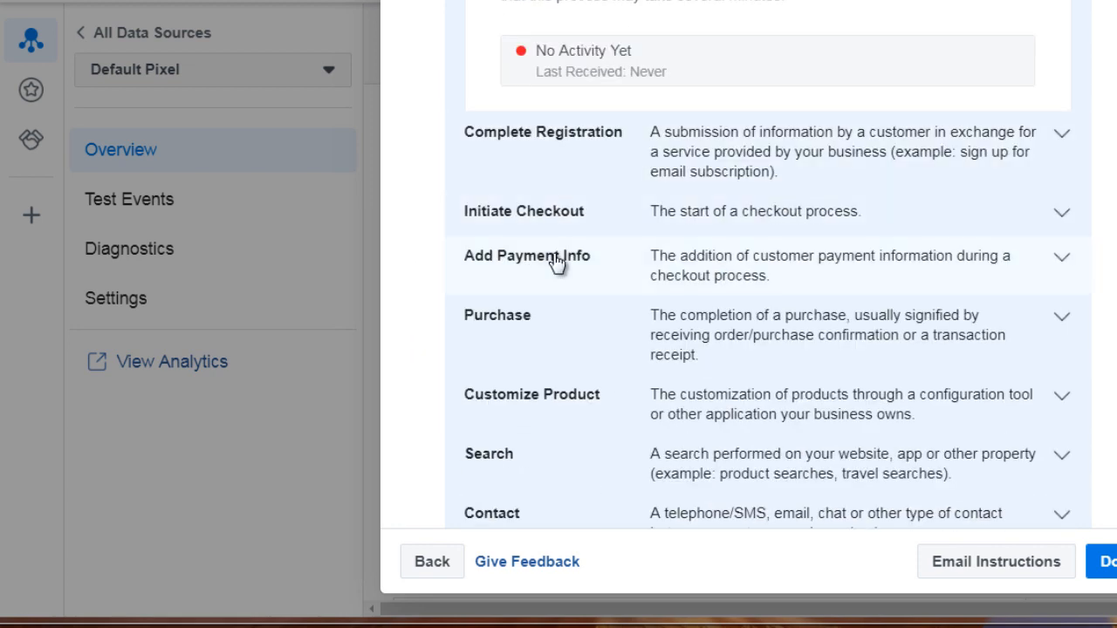
scroll(down, 3)
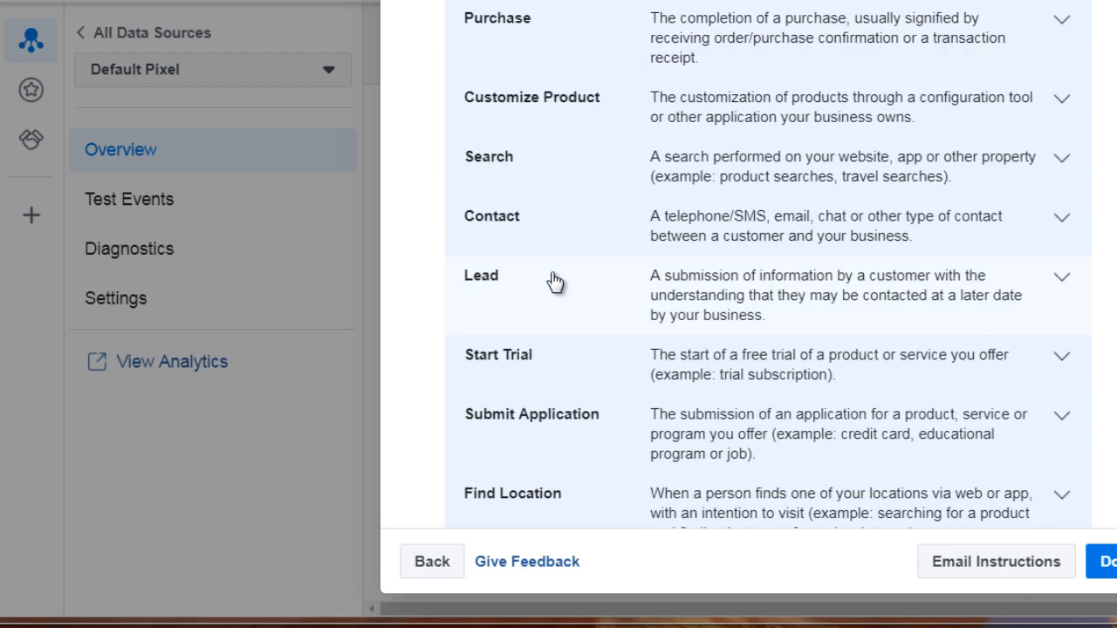
scroll(down, 3)
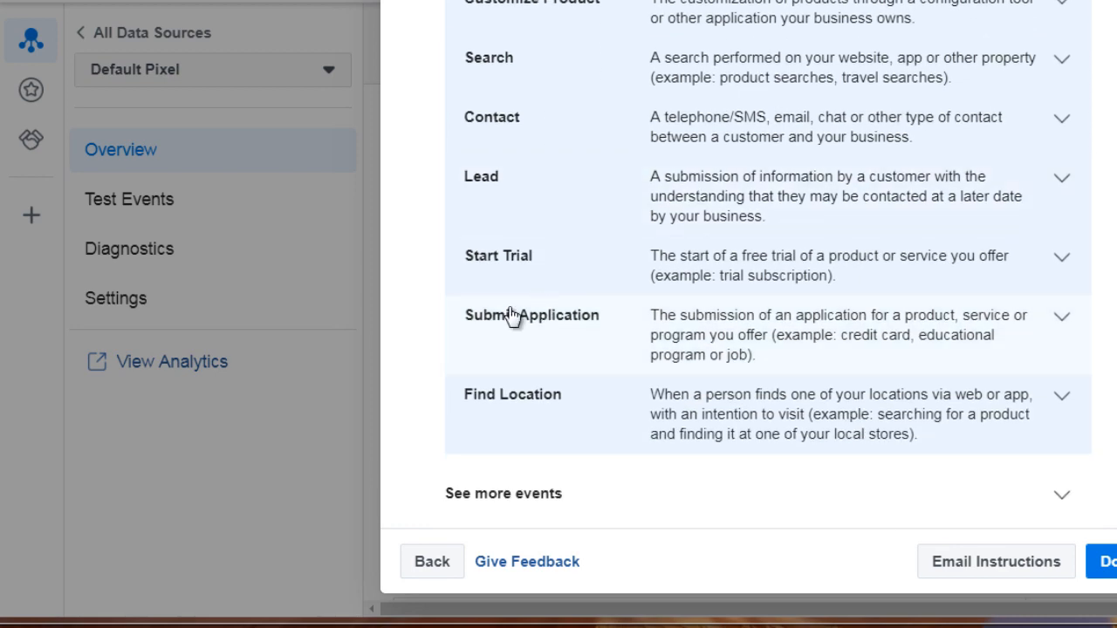
scroll(down, 3)
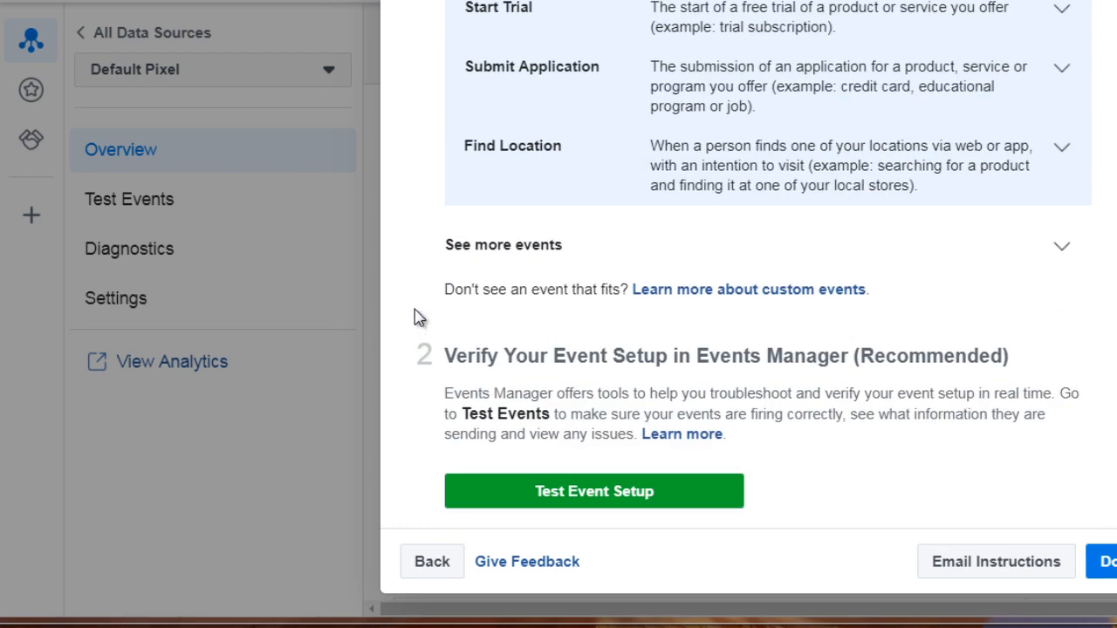